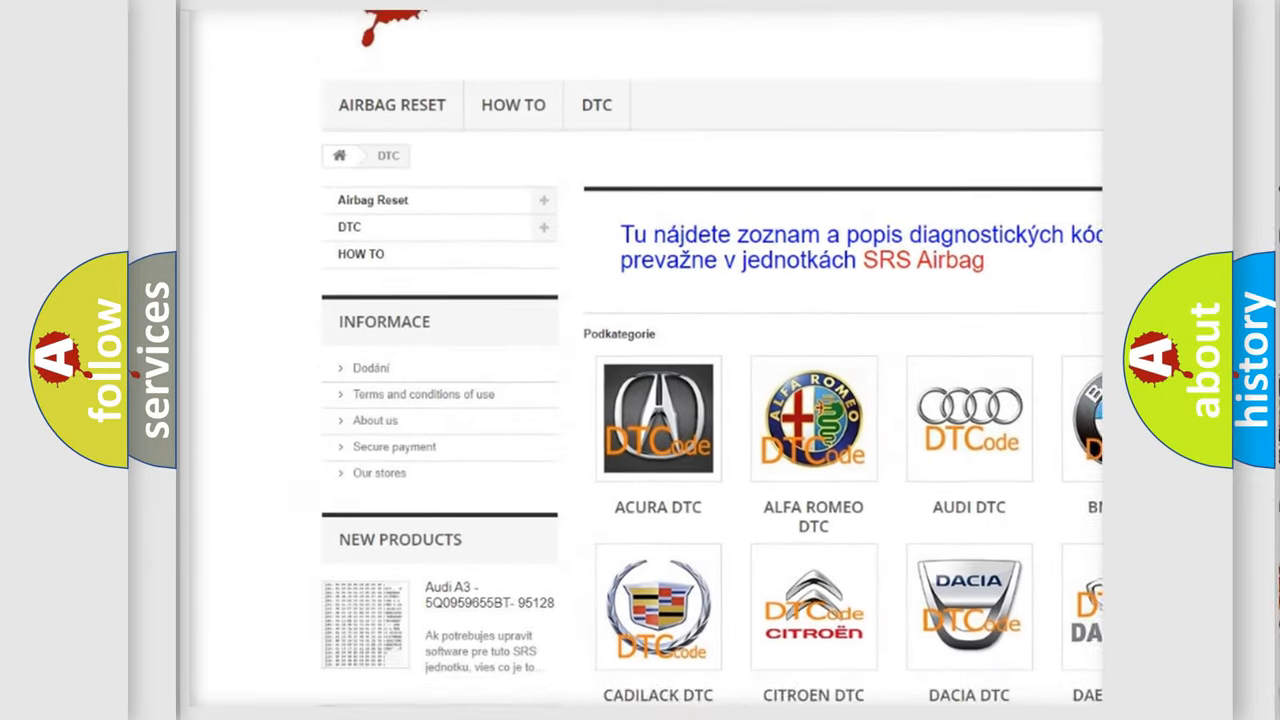
scroll(down, 3)
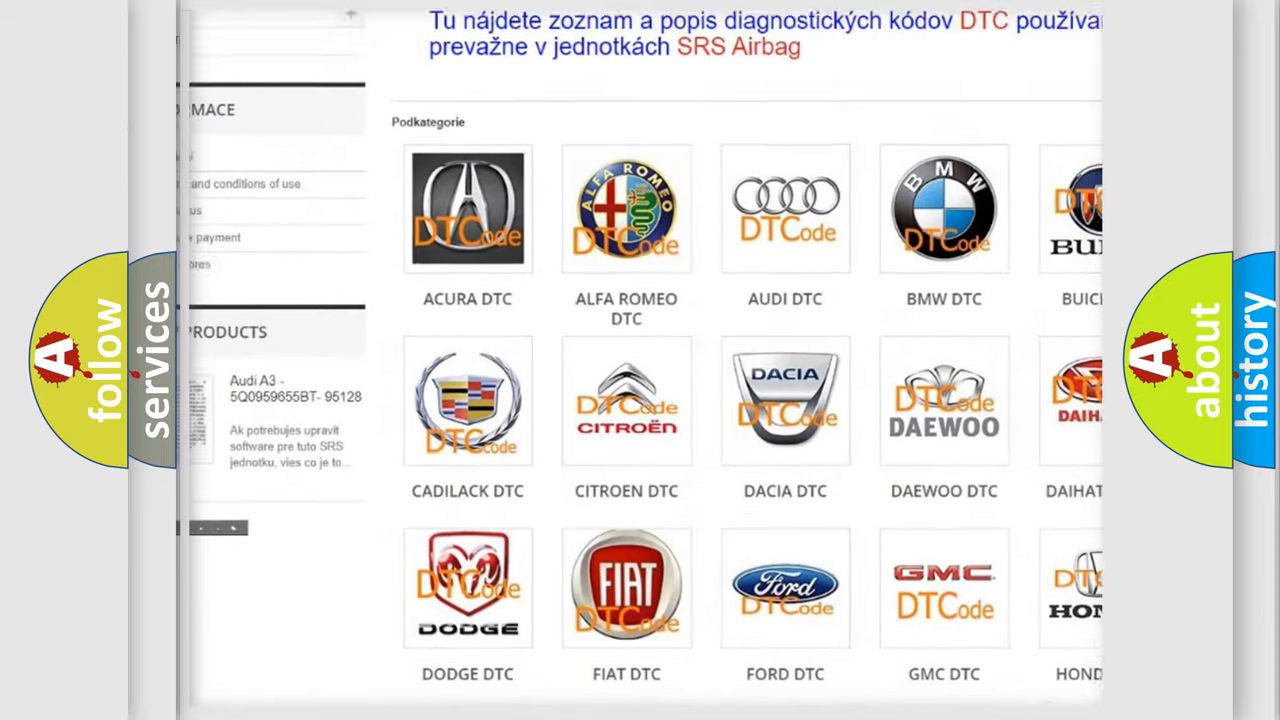
scroll(down, 3)
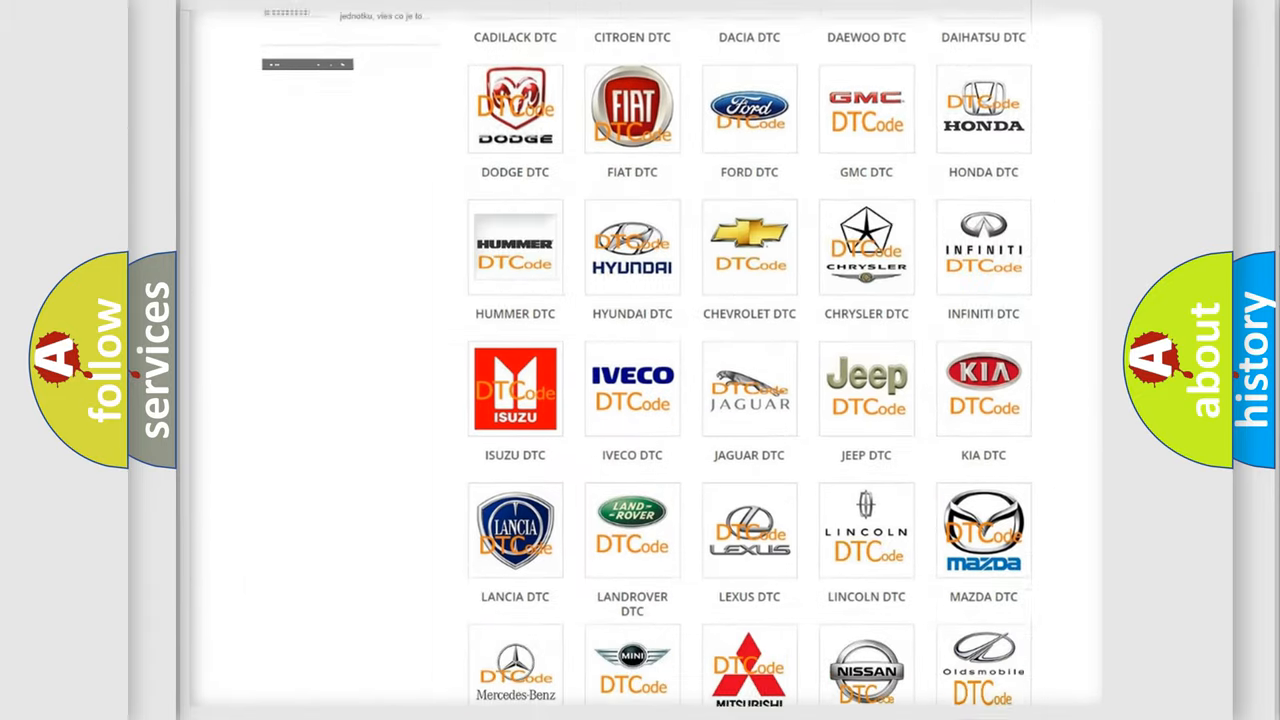
scroll(down, 3)
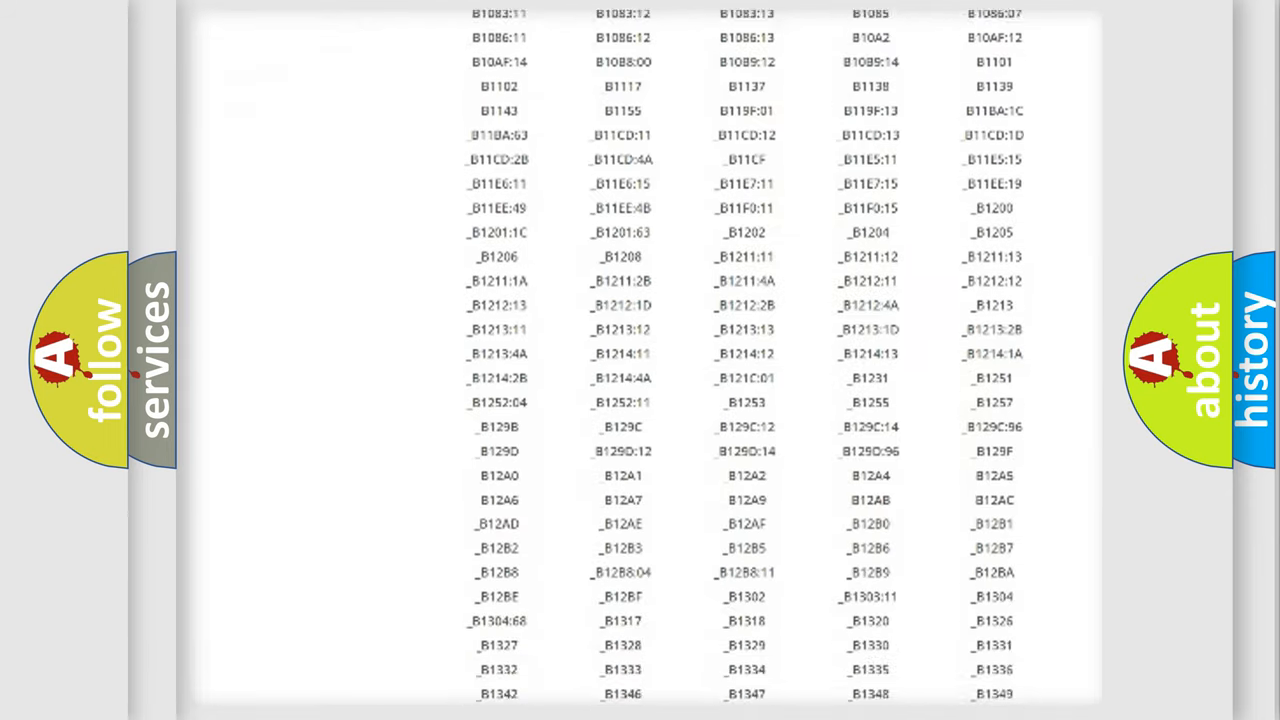
scroll(down, 3)
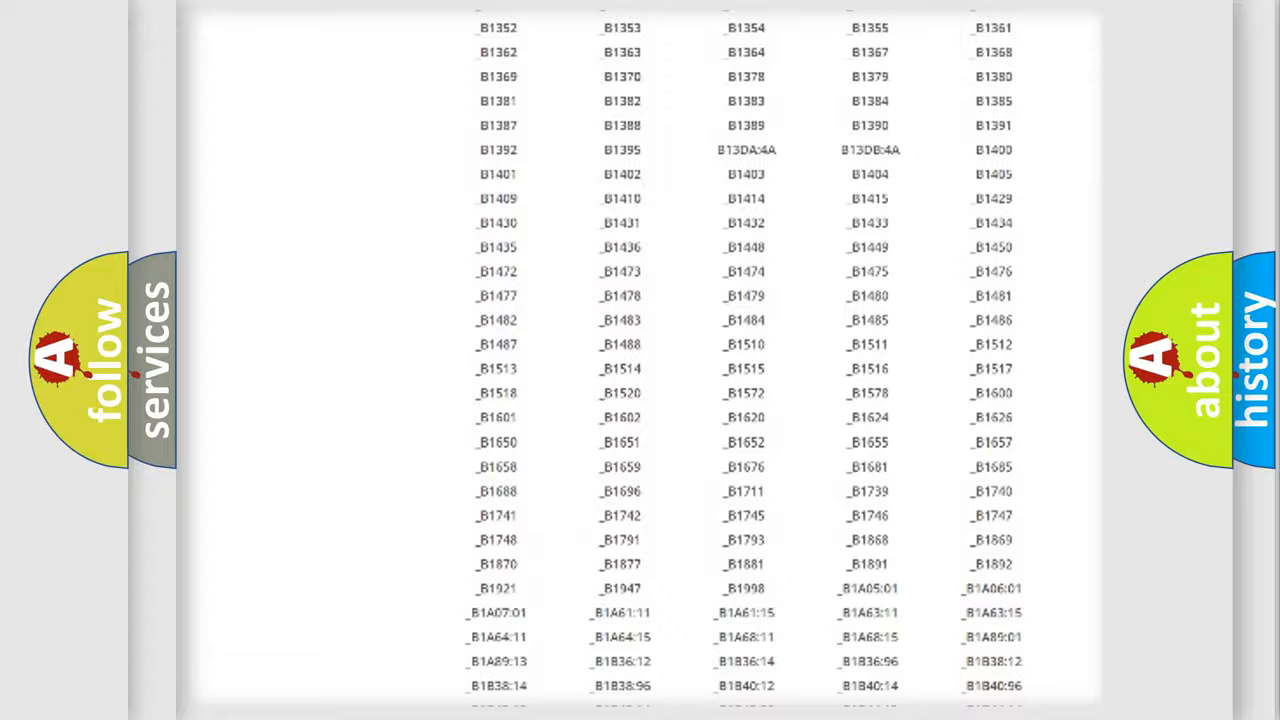